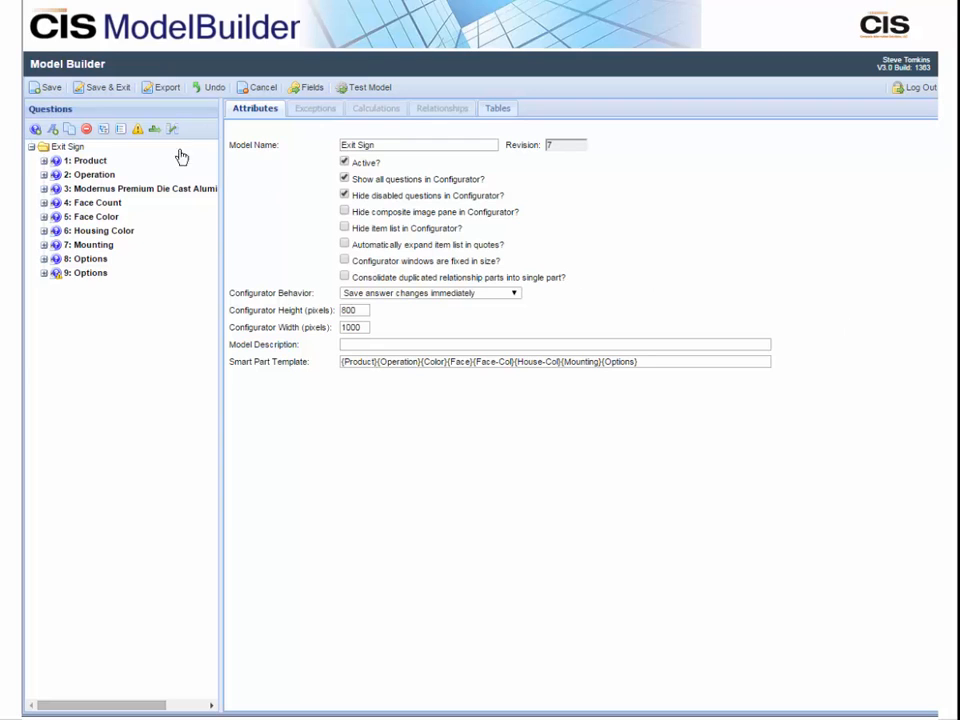
Step: Expand every Exit Sign question in the ModelBuilder tree to show its answer options
left_click(36, 128)
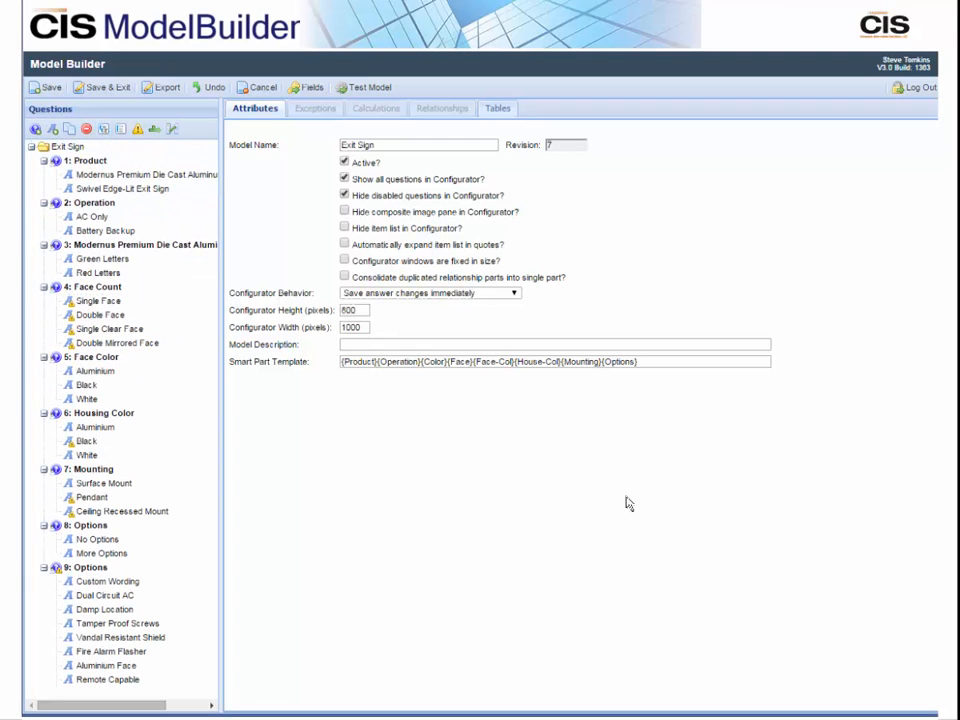
mouse_move(650, 516)
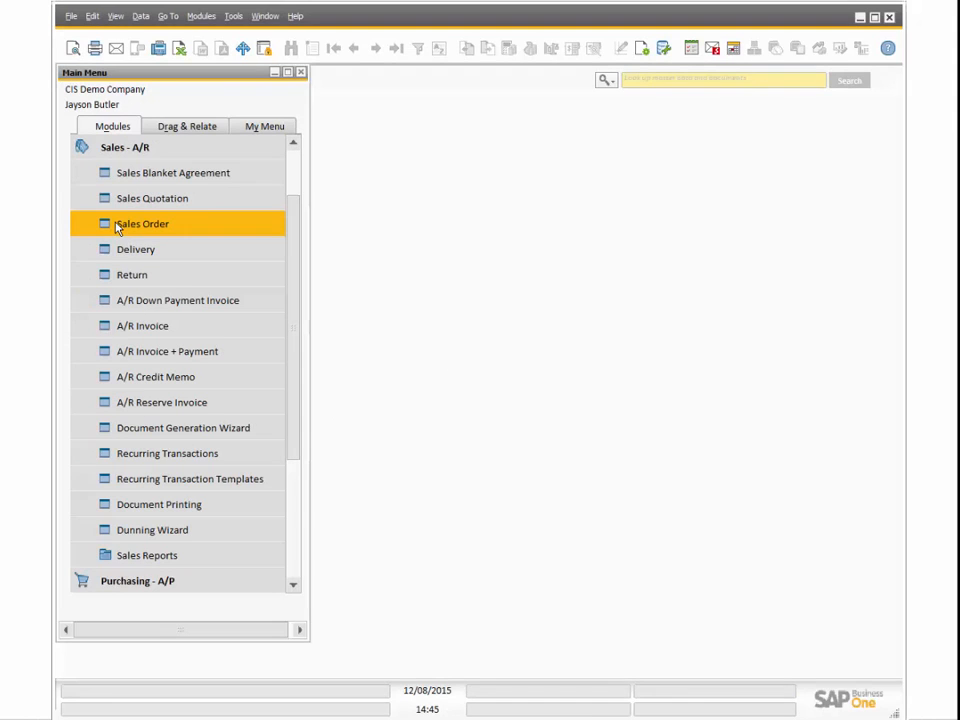
Step: Create a new Sales Quotation, choose Norm Thompson as customer and launch line-item configuration
left_click(152, 198)
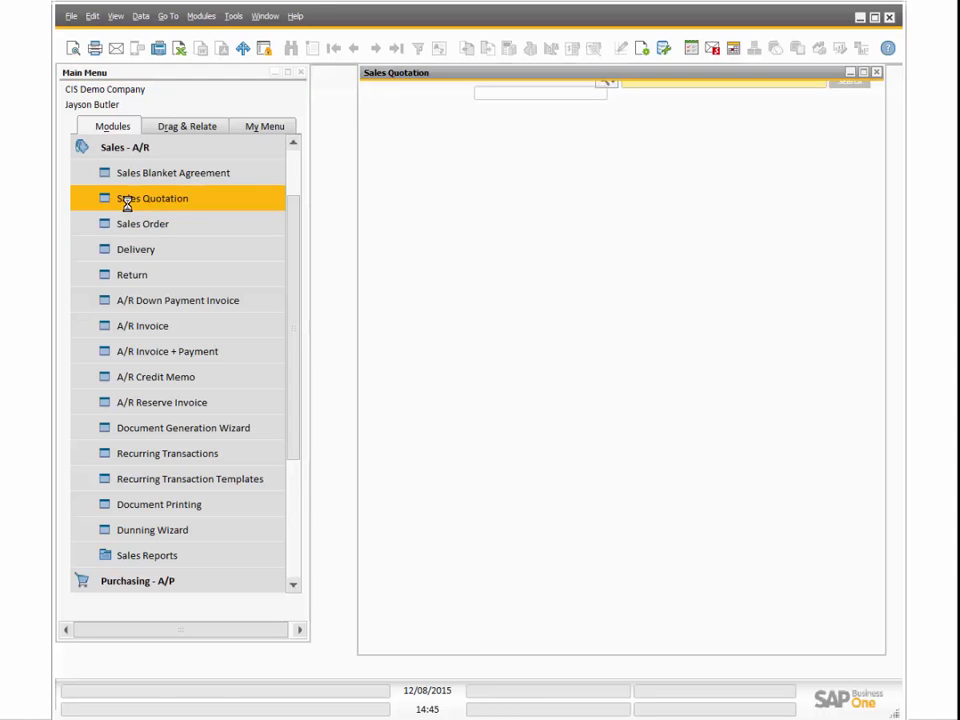
double_click(152, 198)
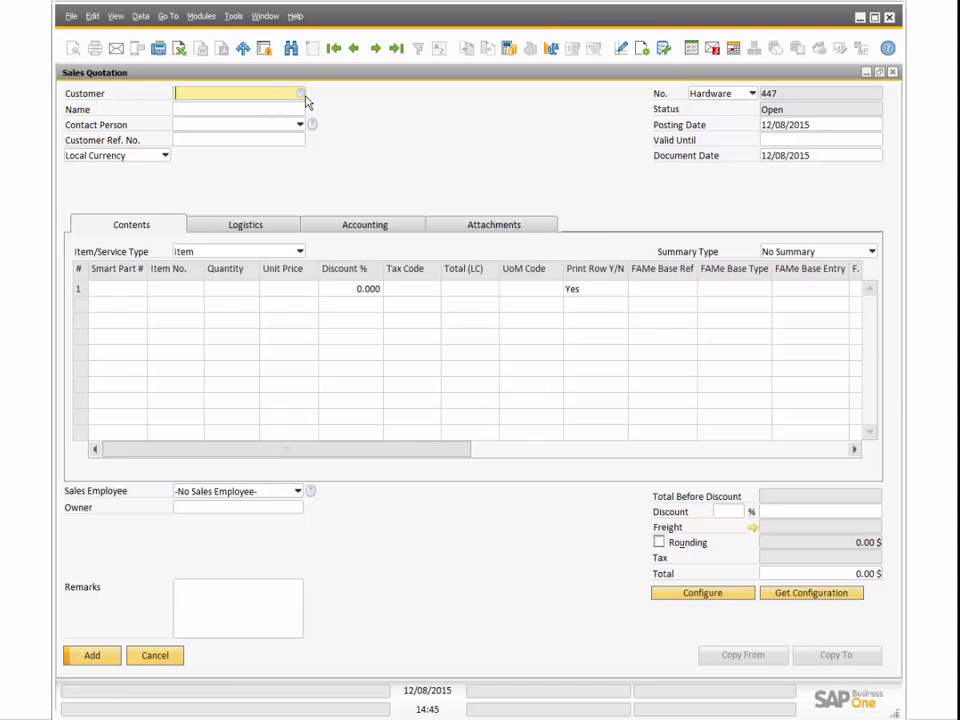
left_click(300, 94)
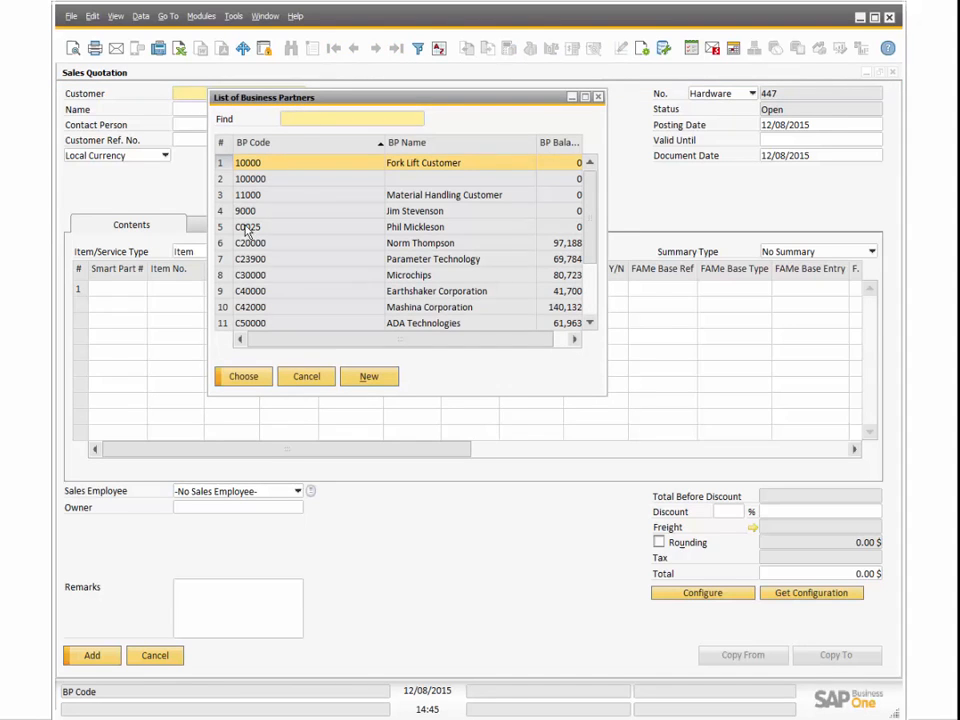
left_click(420, 244)
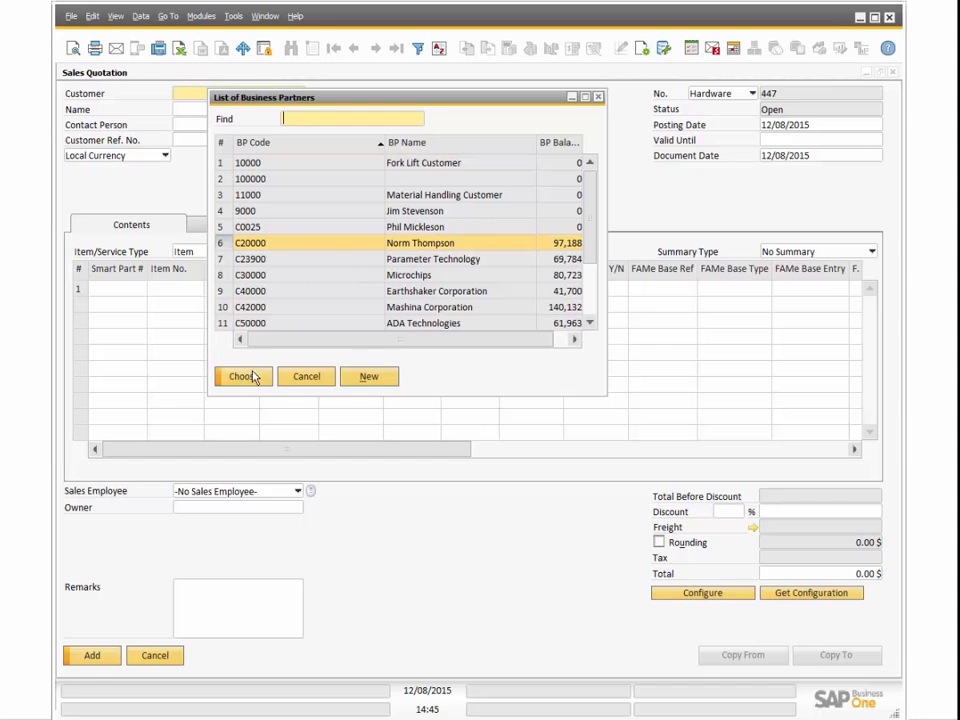
left_click(240, 376)
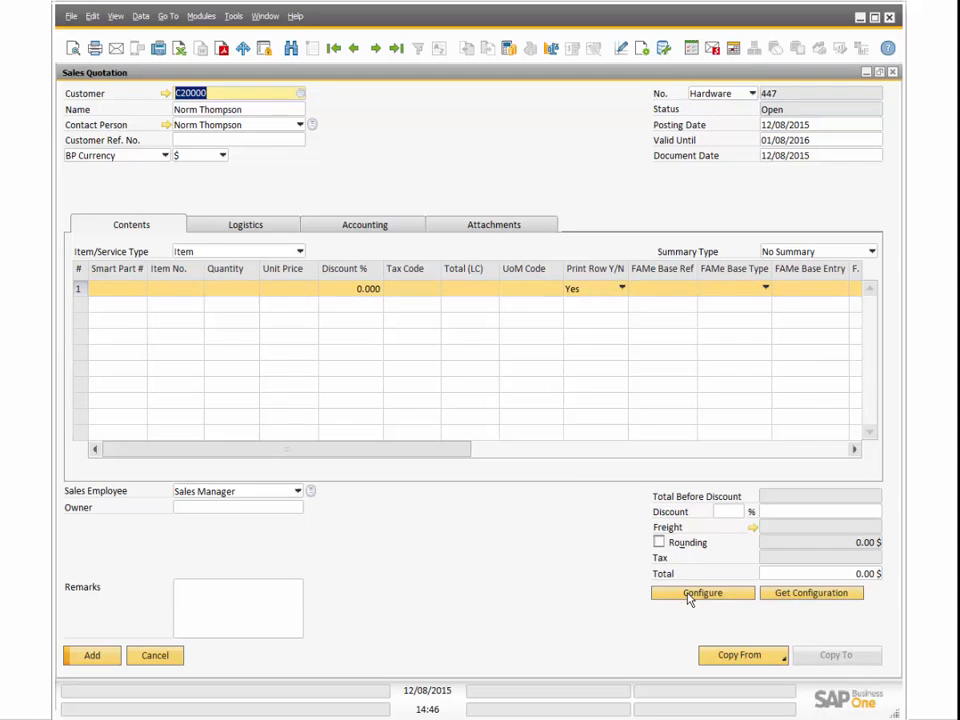
left_click(702, 592)
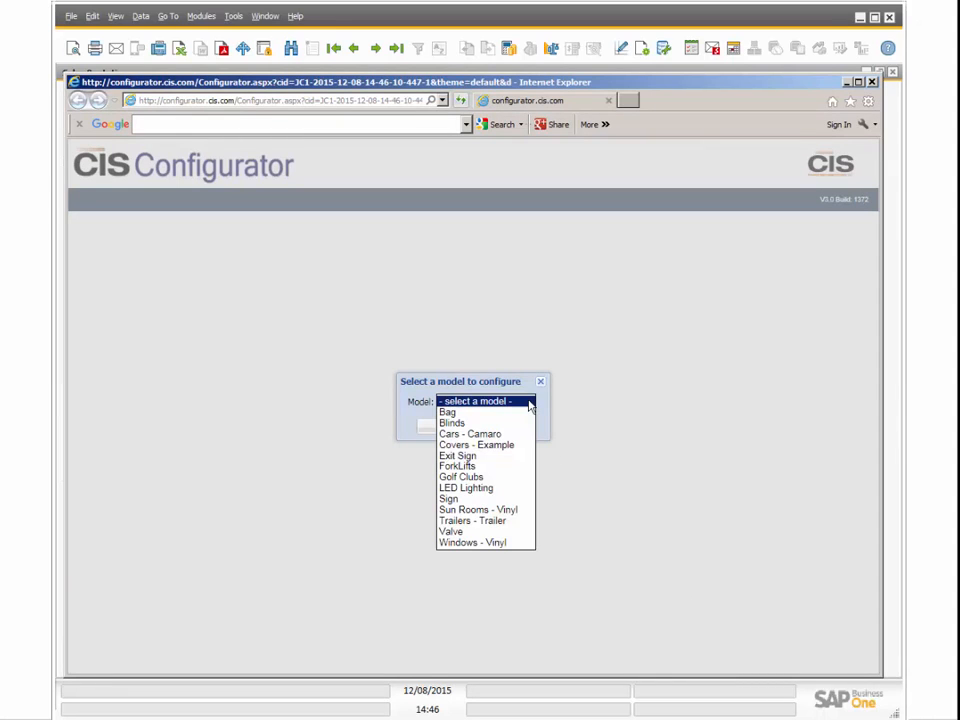
Step: Start configuring the Exit Sign model as a Moderus Premium aluminum sign with AC Only operation
left_click(456, 456)
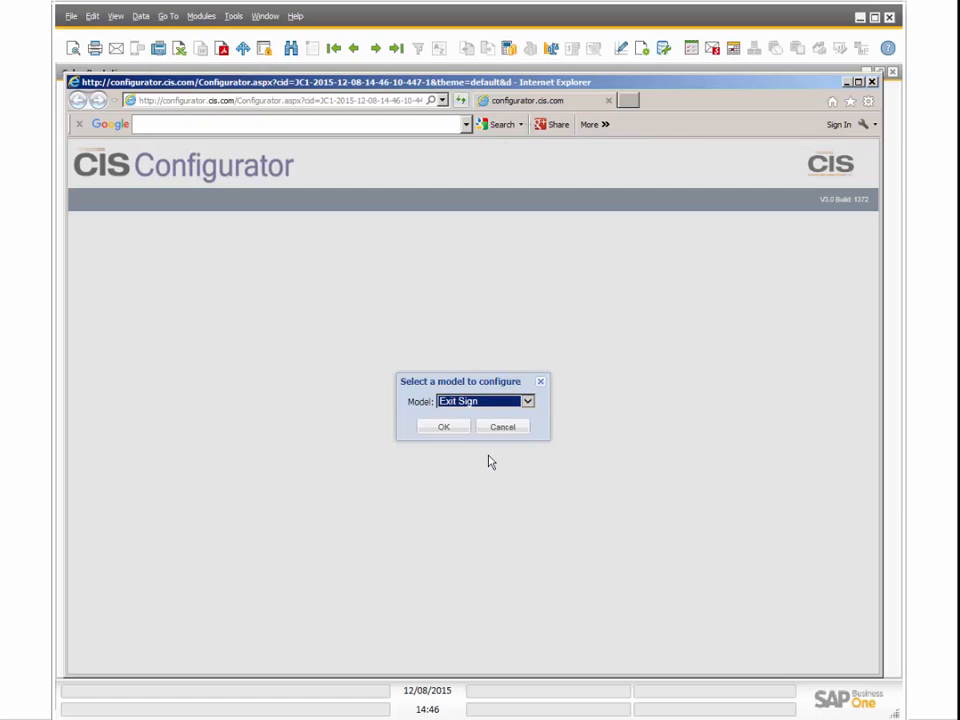
left_click(444, 426)
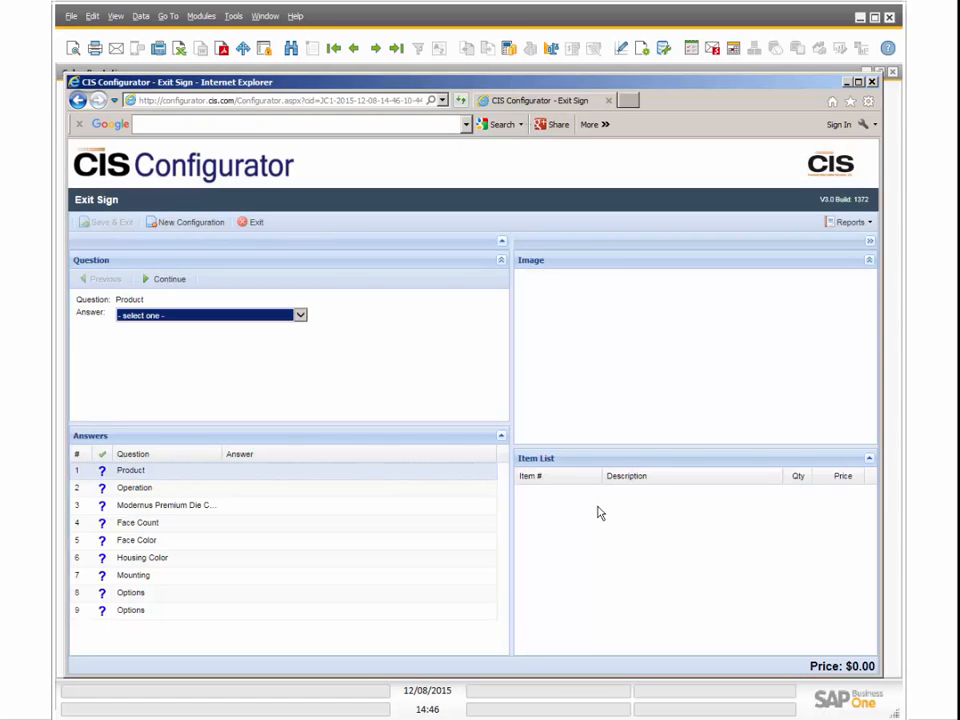
mouse_move(548, 672)
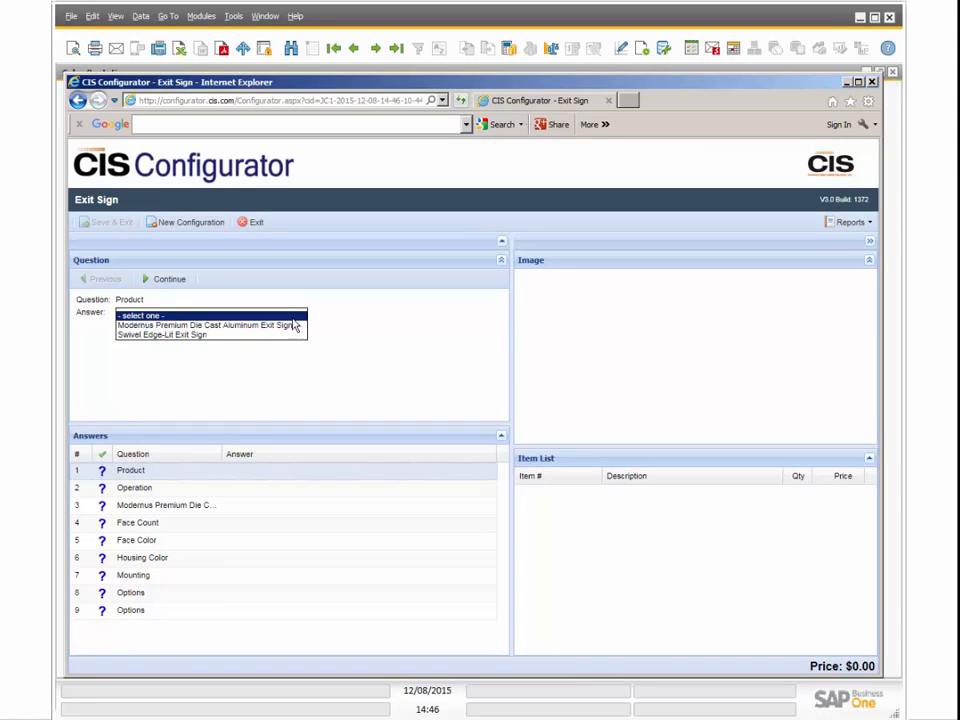
left_click(208, 324)
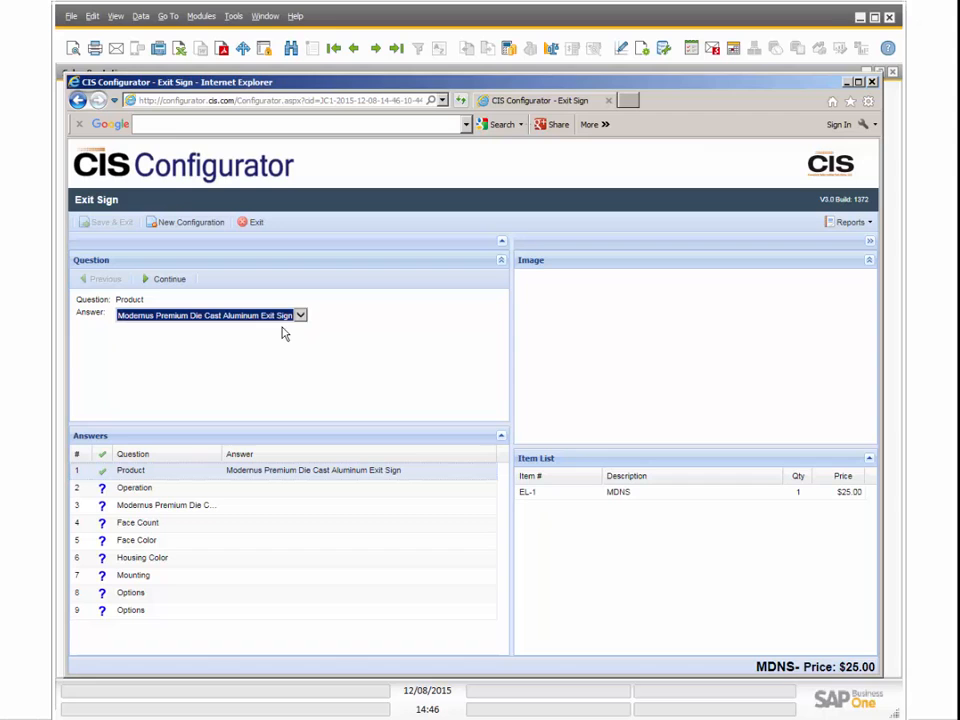
left_click(166, 278)
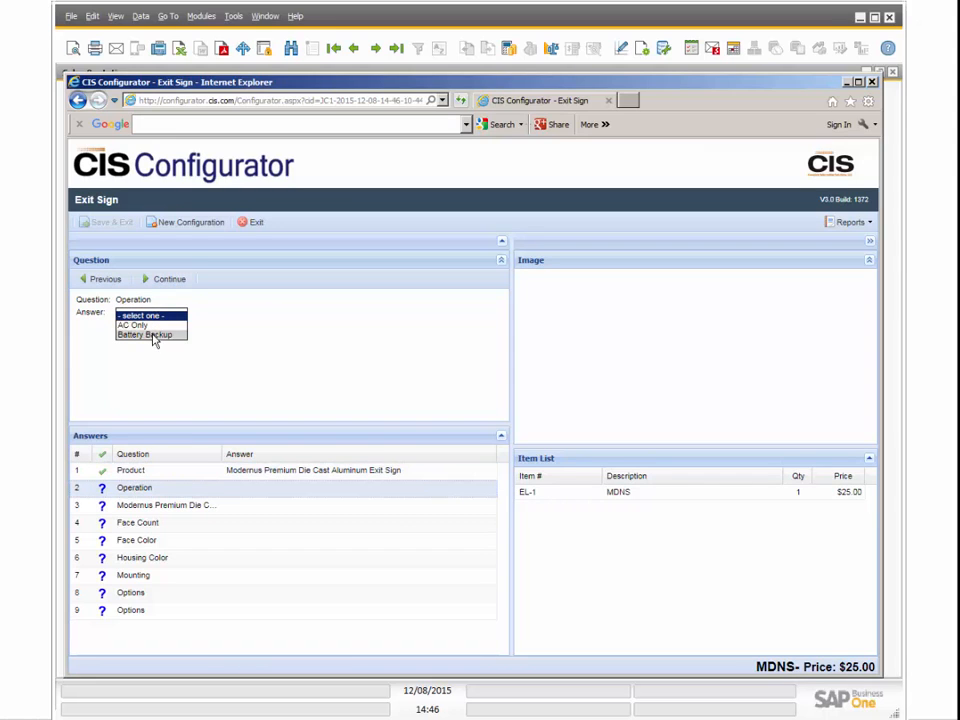
left_click(144, 336)
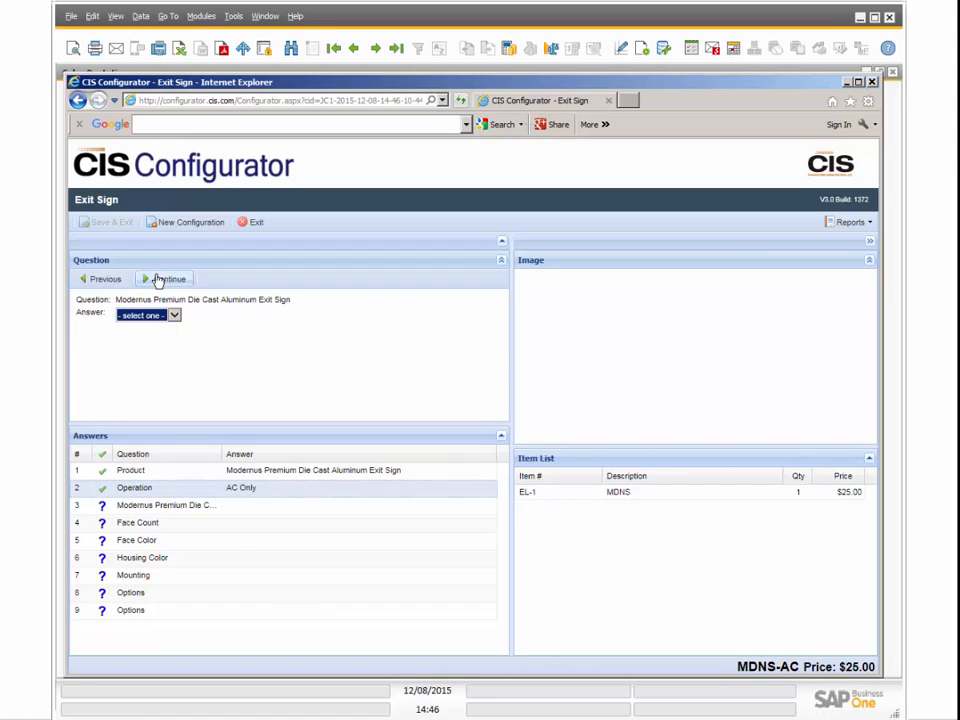
Step: Answer the sign with Red Letters (after trying Green) and a Double Face count
left_click(148, 316)
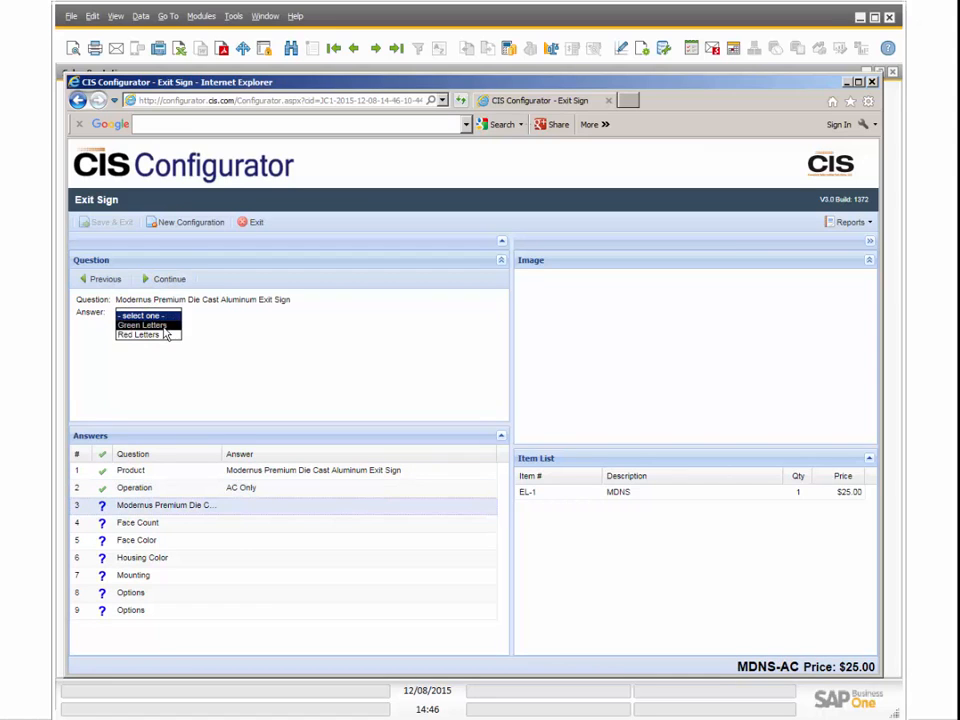
left_click(140, 316)
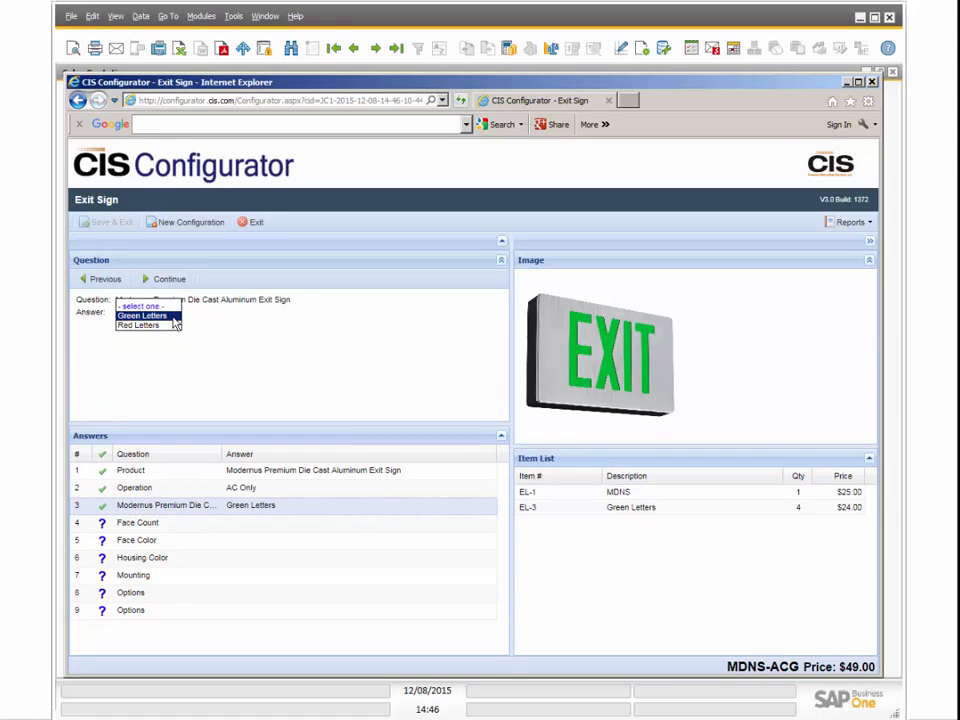
left_click(140, 324)
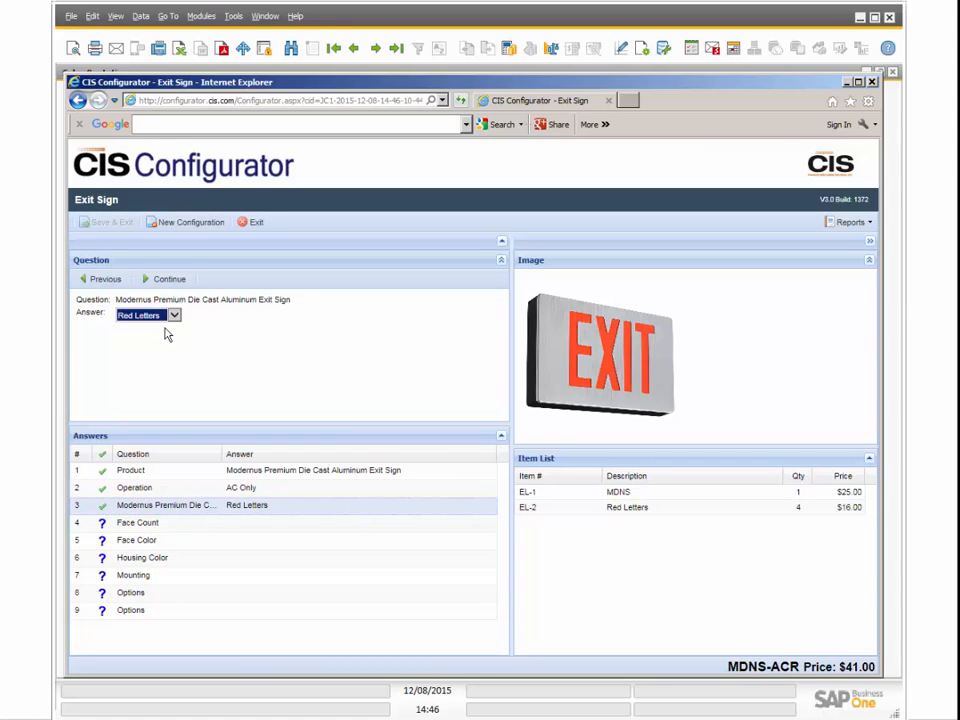
left_click(168, 278)
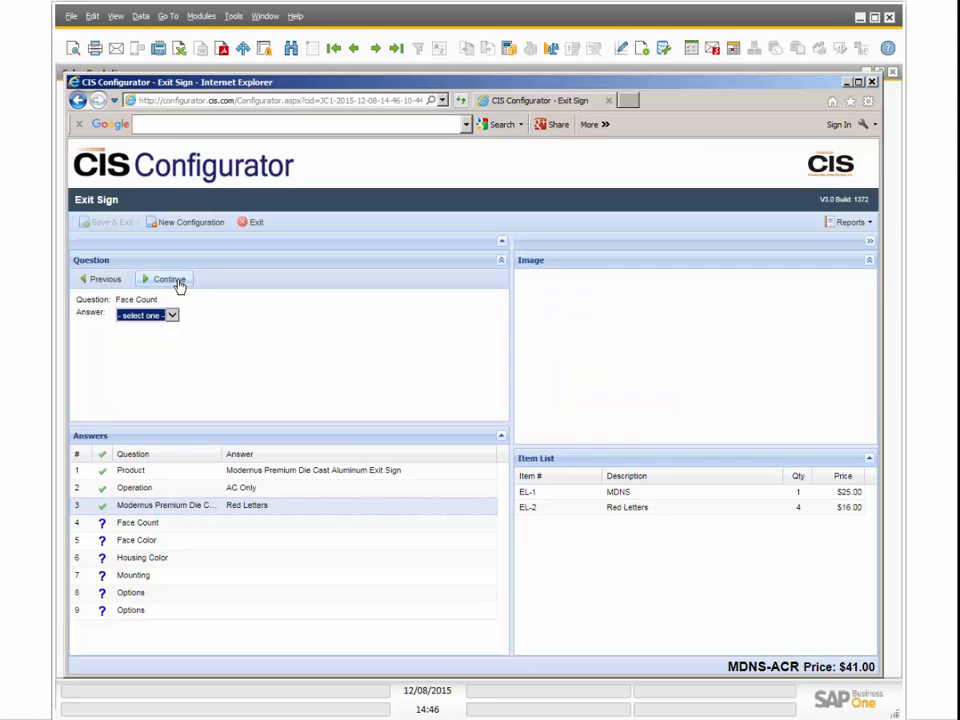
left_click(148, 316)
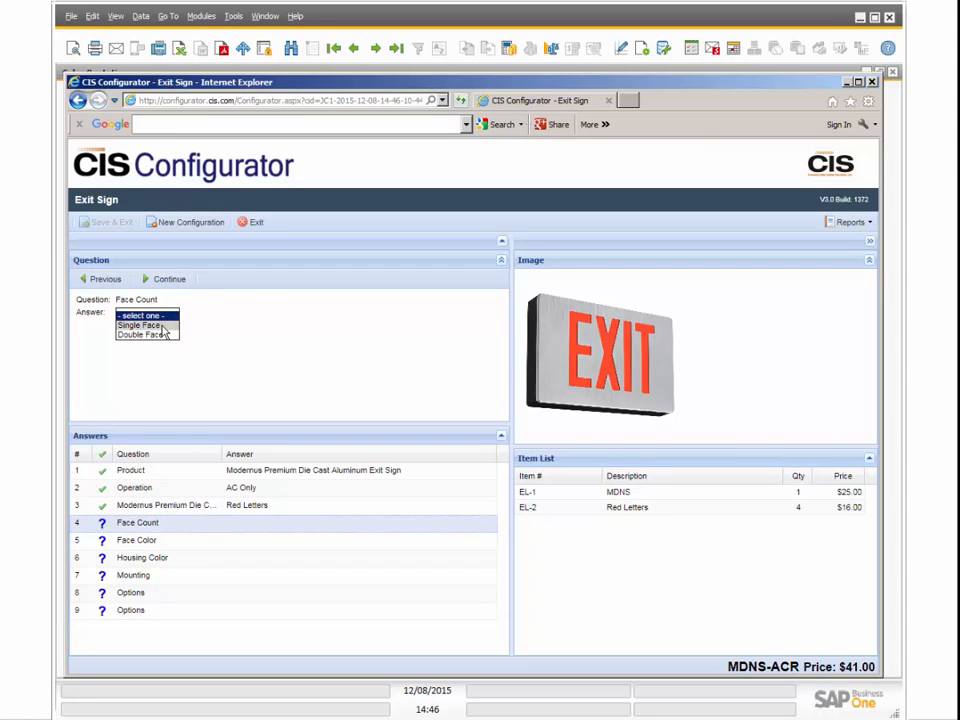
left_click(136, 324)
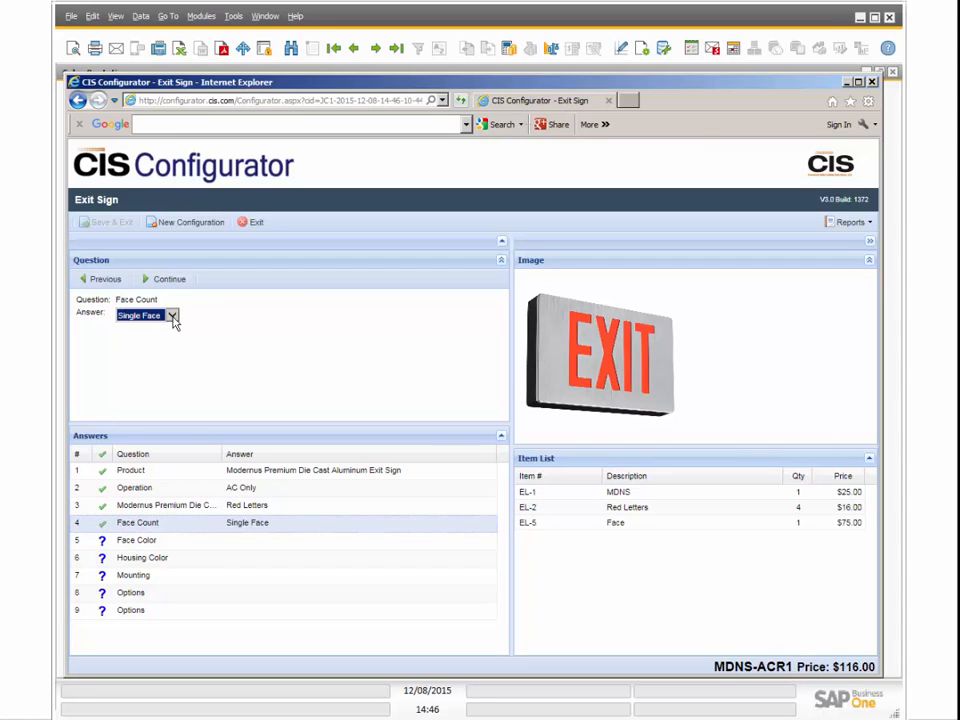
left_click(148, 316)
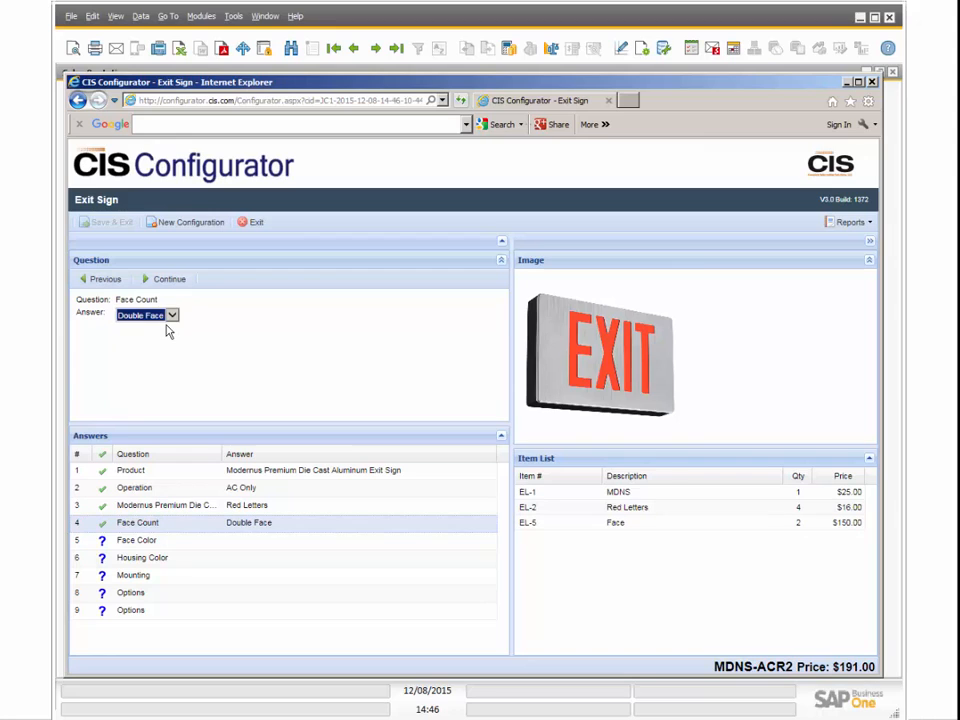
Step: Give the sign an Aluminium face, White housing and Surface Mount mounting
left_click(168, 280)
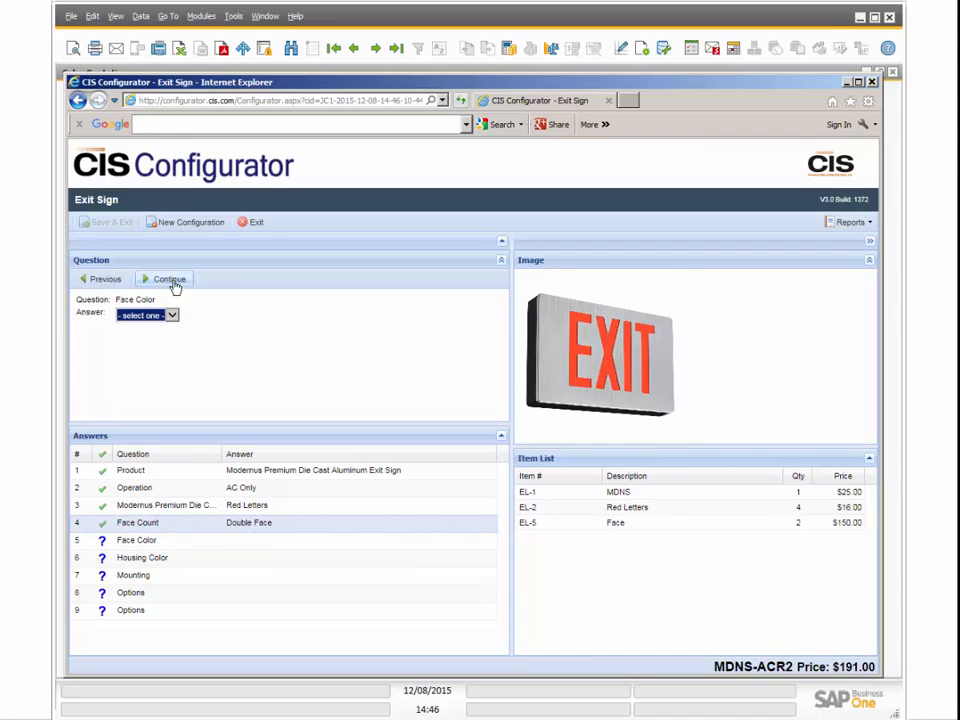
left_click(148, 316)
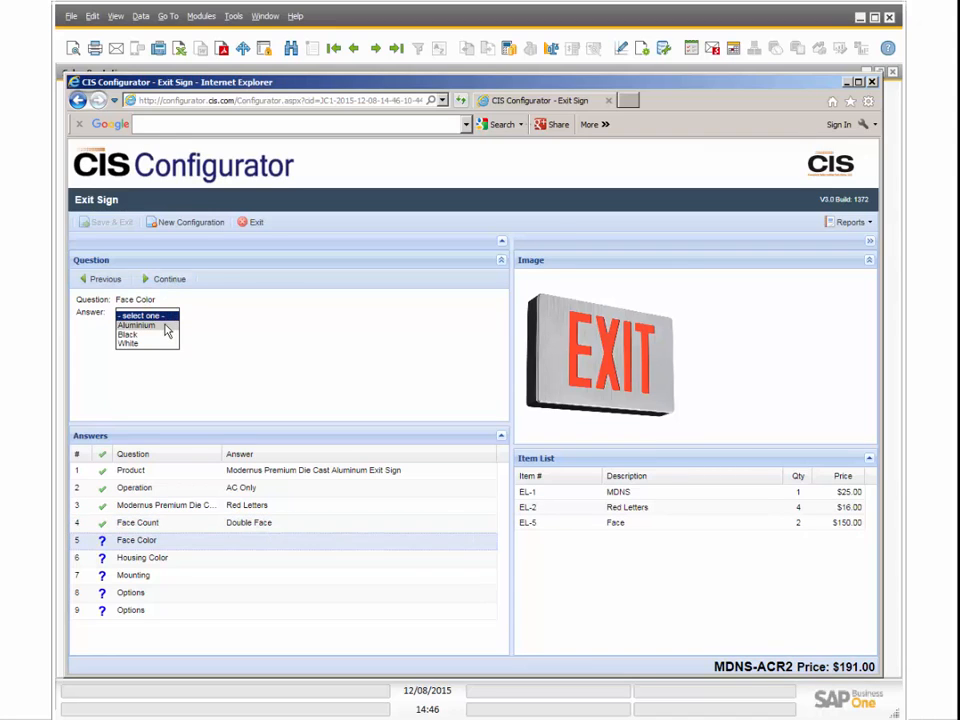
left_click(136, 324)
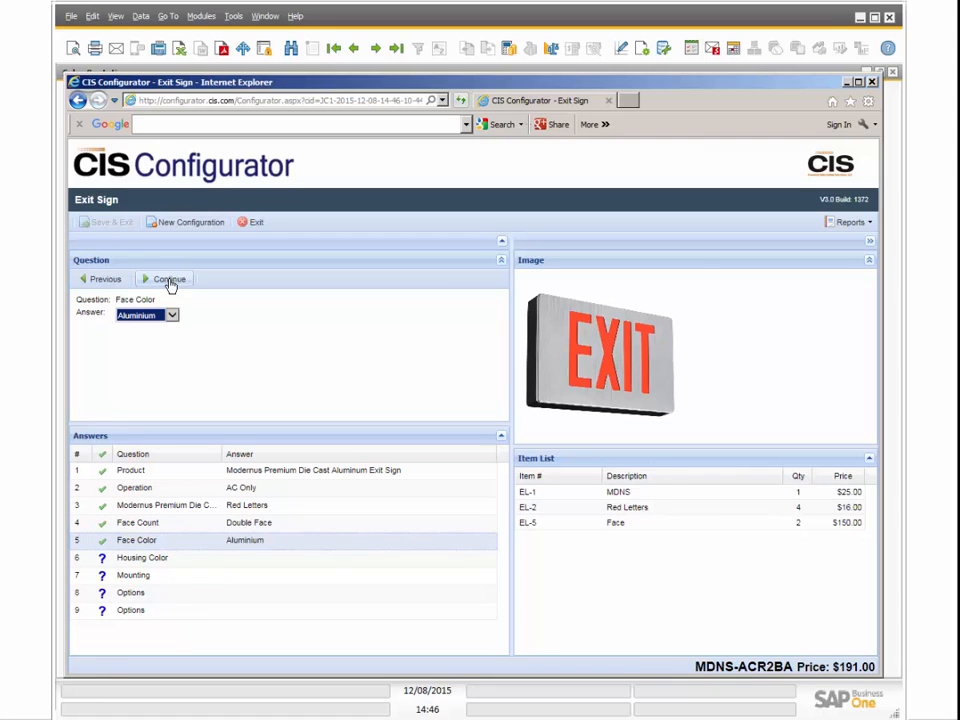
left_click(168, 280)
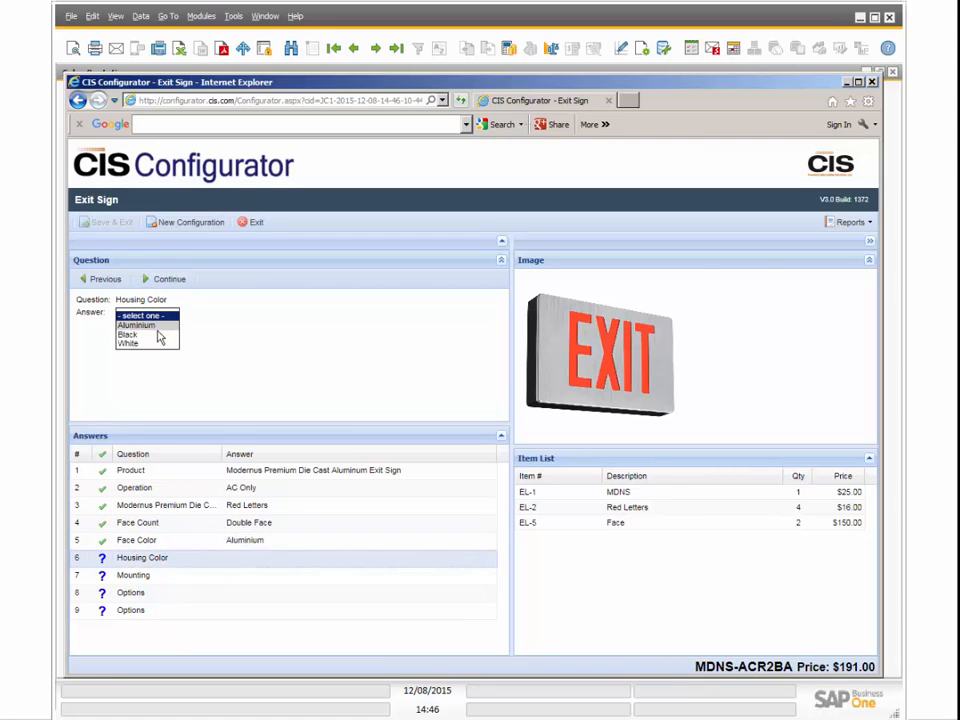
left_click(128, 344)
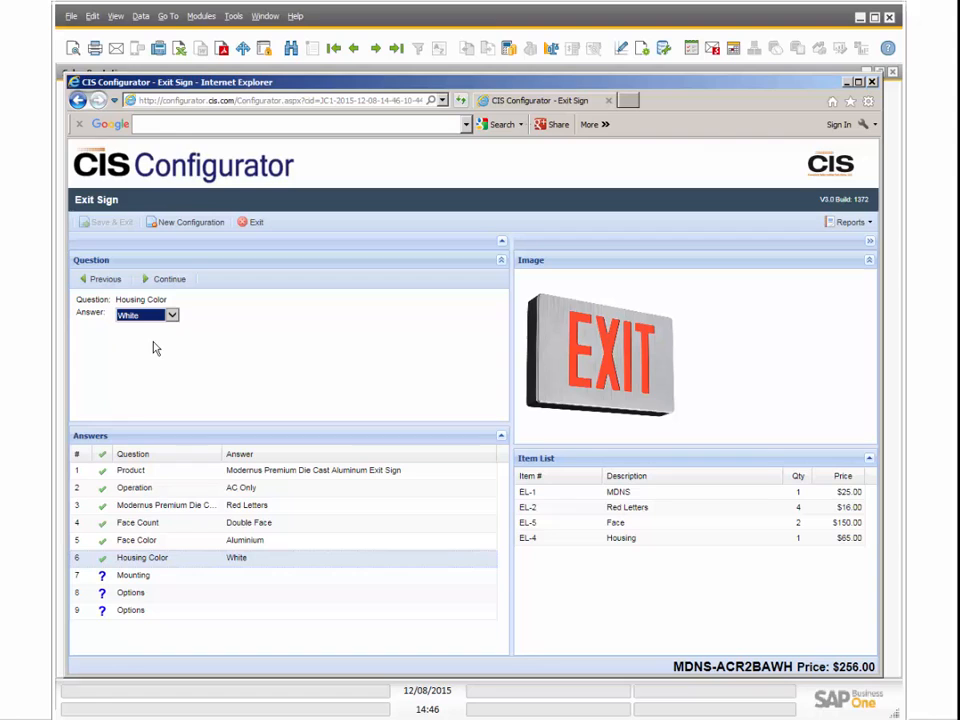
left_click(168, 278)
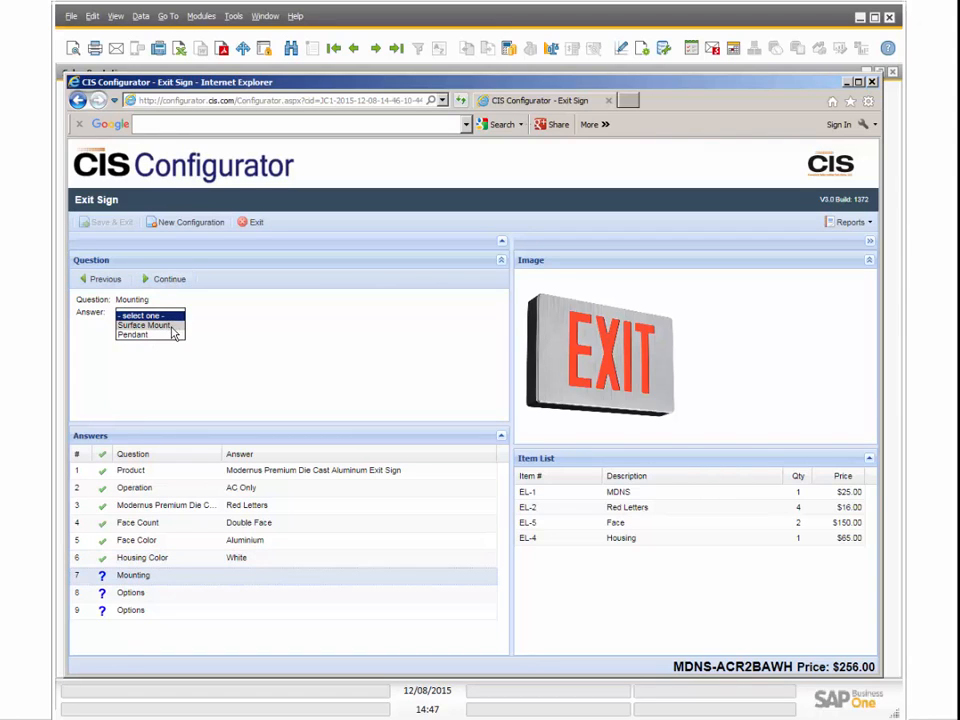
left_click(144, 324)
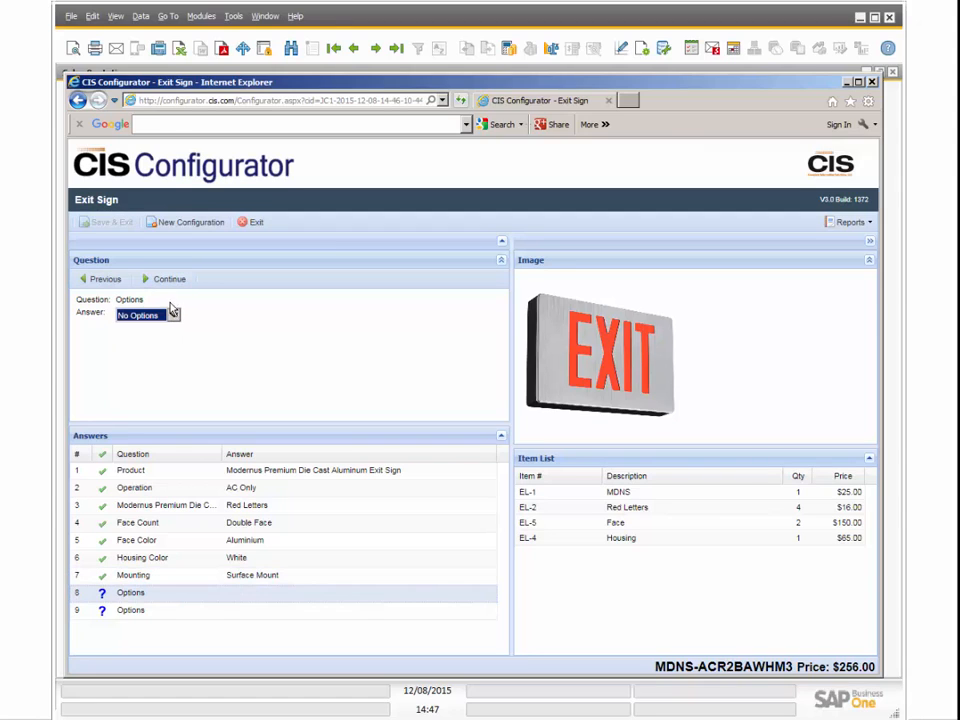
Step: Choose More Options and keep Dual Circuit as the extra option to complete the configuration
left_click(148, 316)
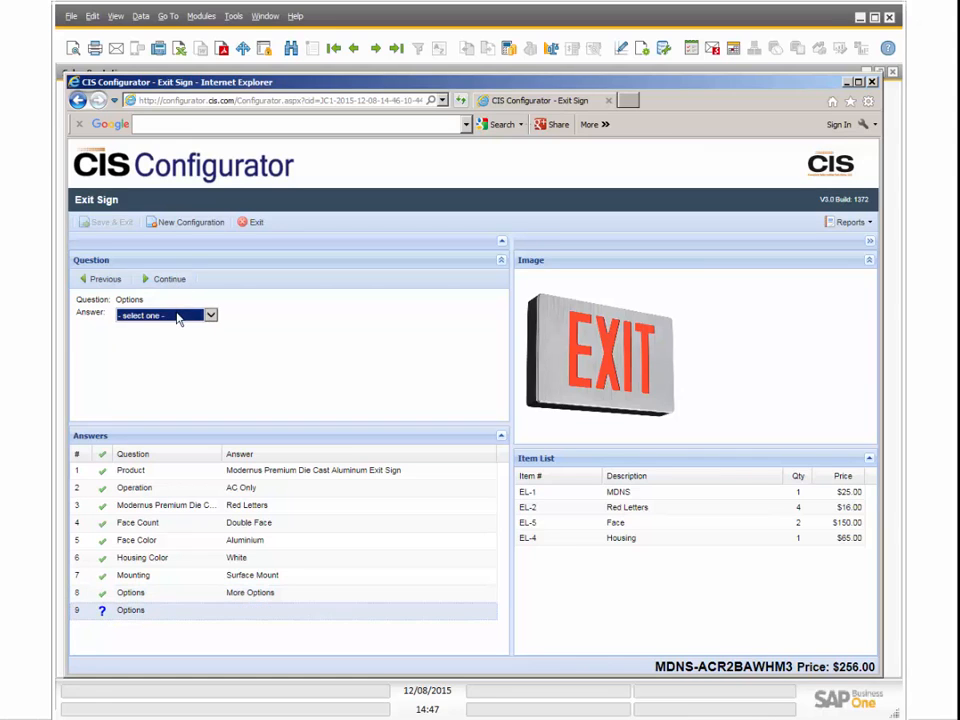
left_click(160, 316)
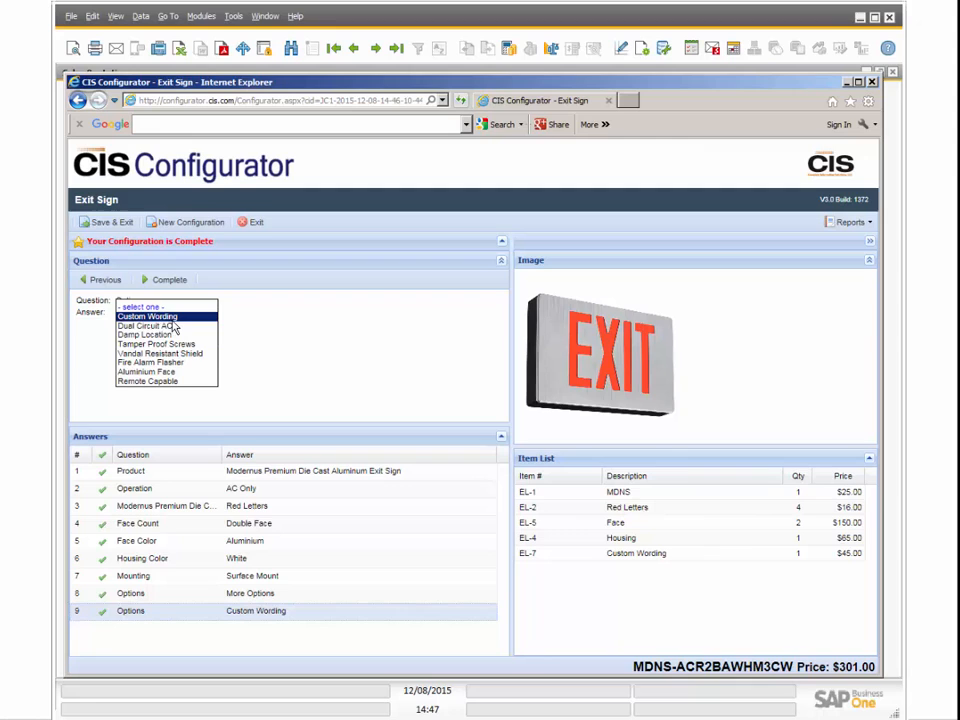
left_click(148, 324)
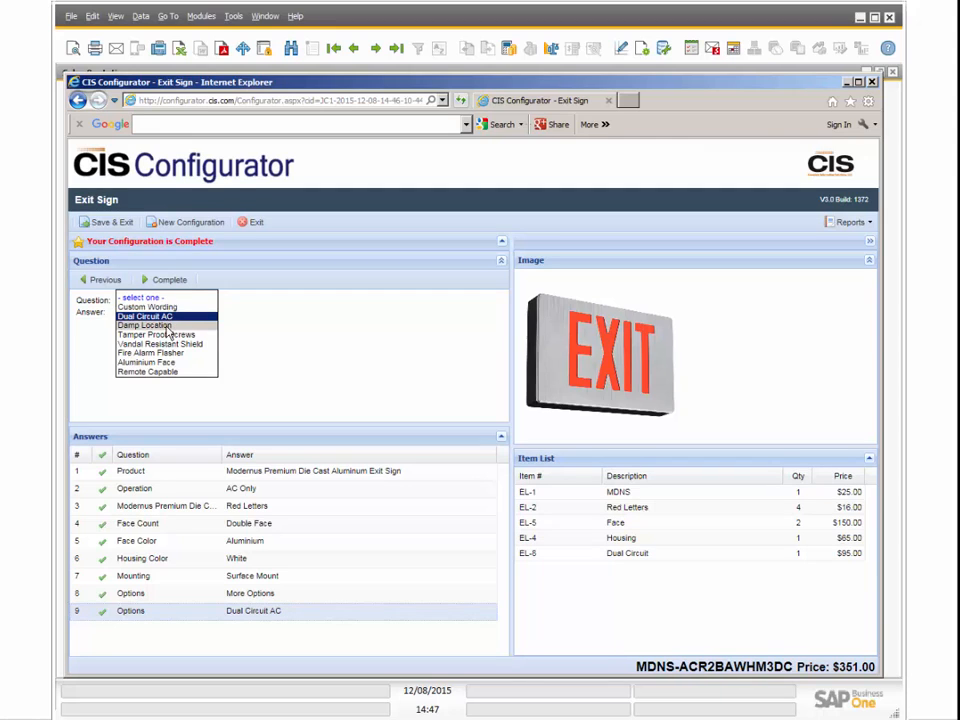
left_click(148, 316)
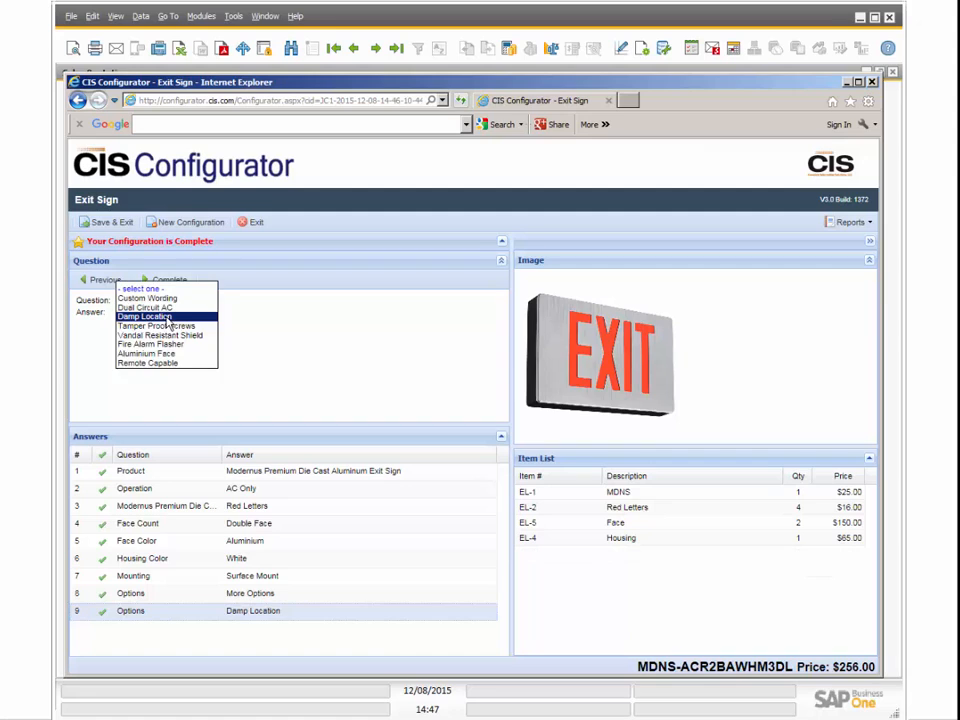
left_click(148, 306)
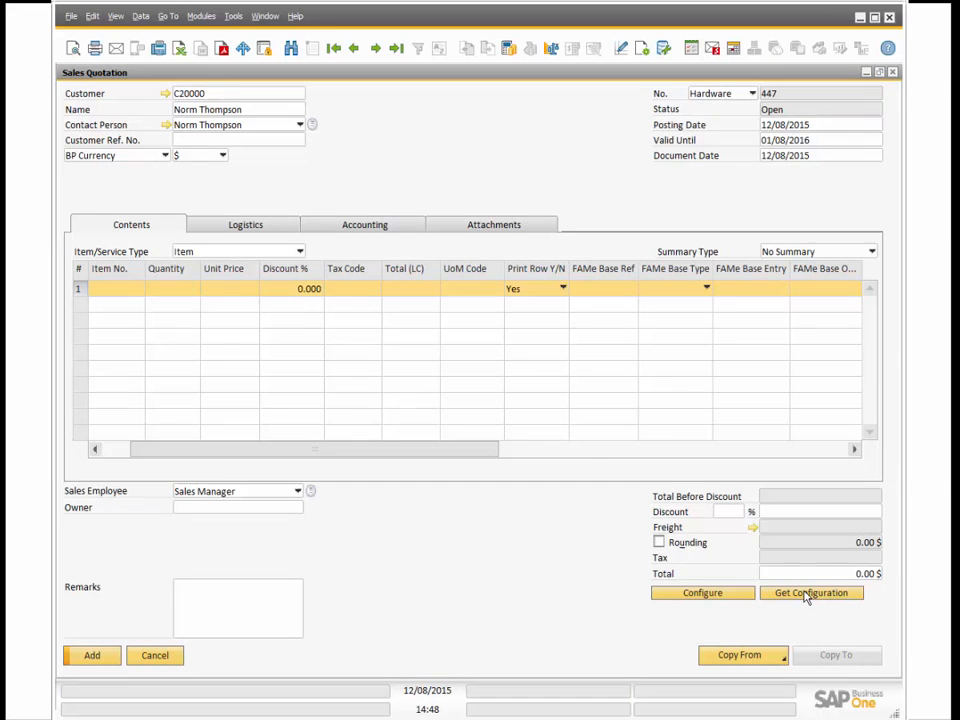
Step: Get the configured exit sign into the quotation at $351, review its bill of materials, and add the quotation
left_click(812, 592)
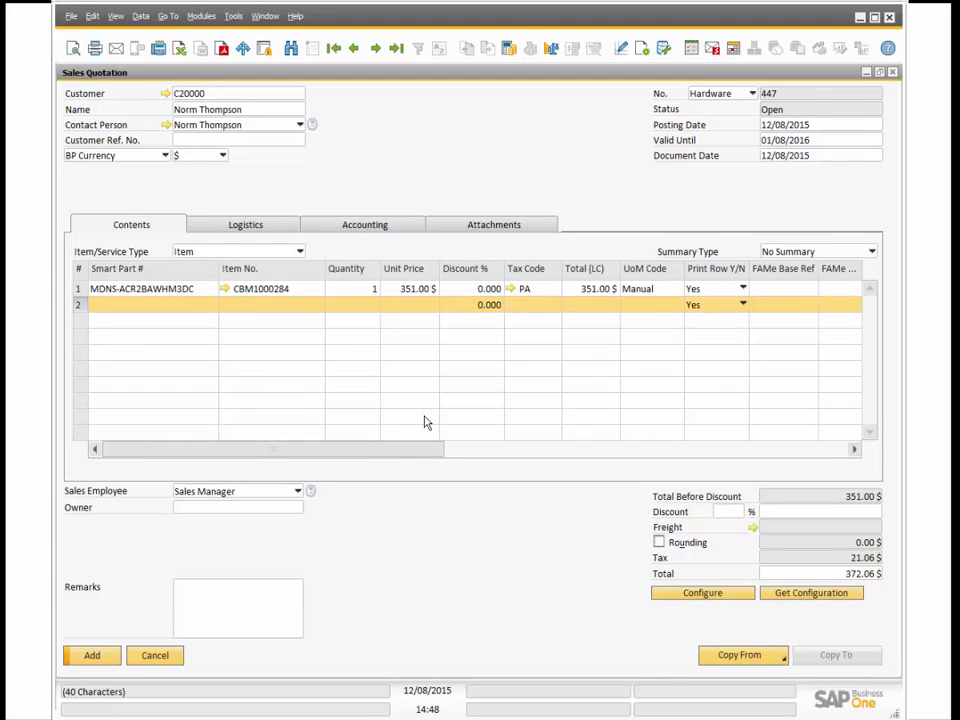
left_click(224, 288)
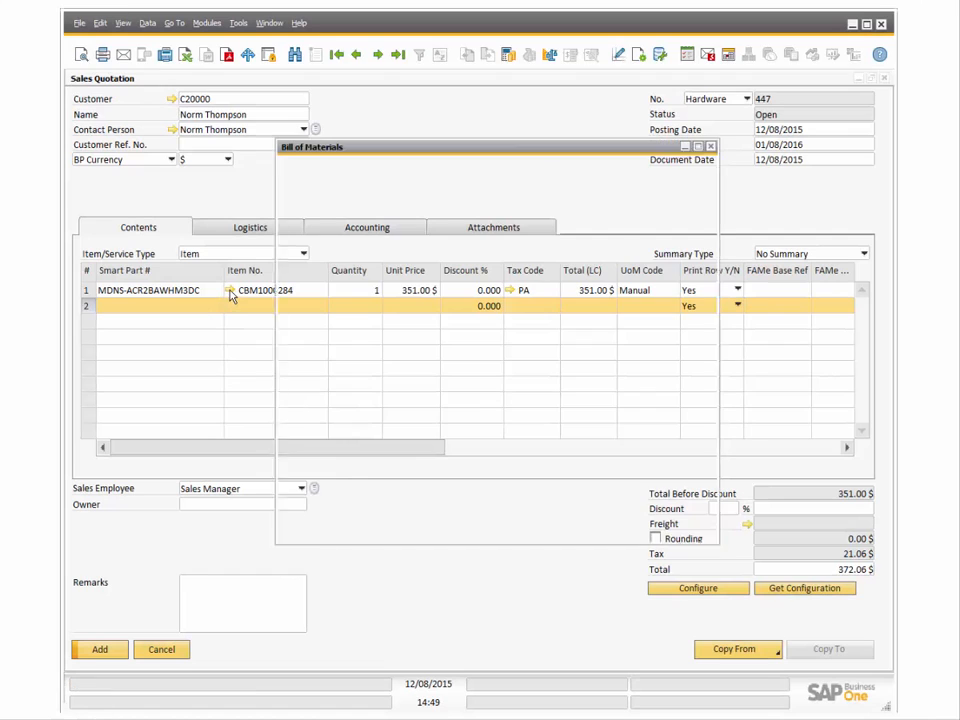
left_click(232, 290)
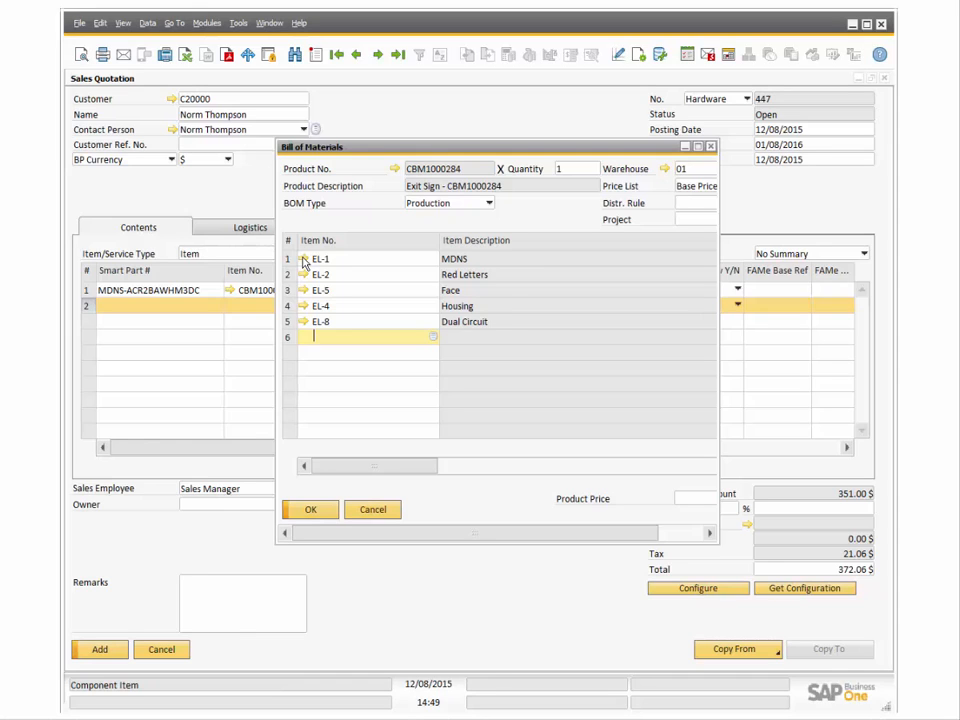
left_click(310, 510)
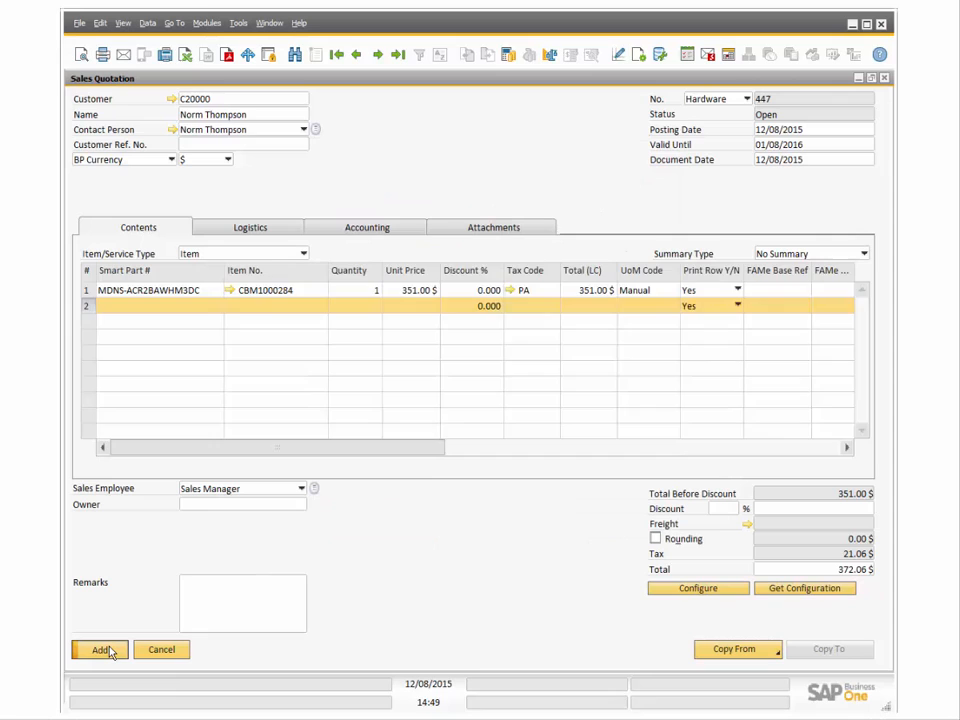
left_click(100, 648)
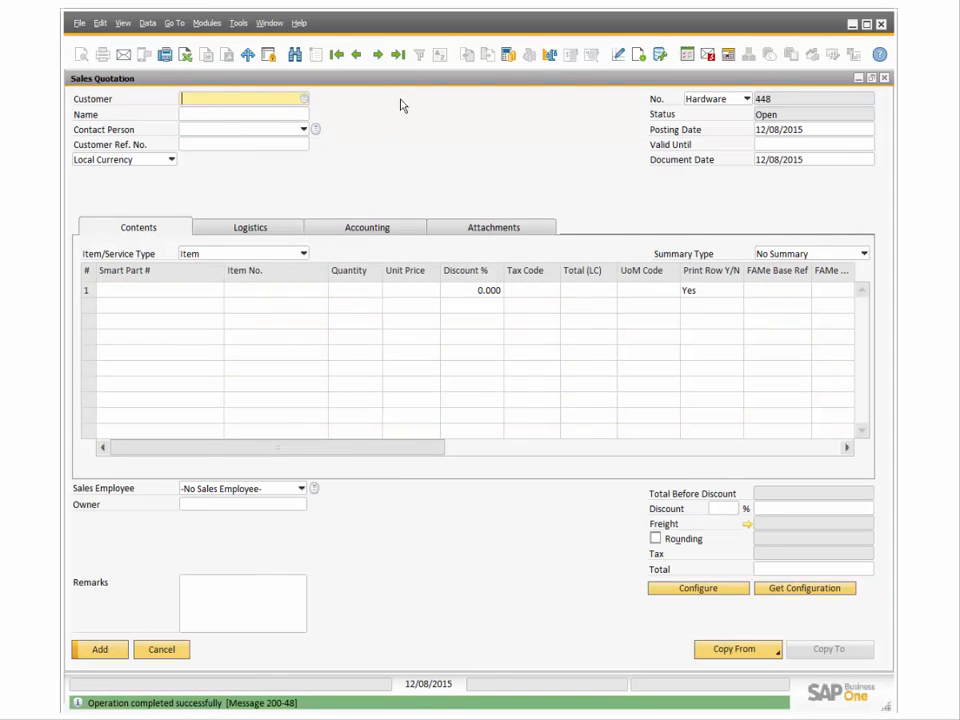